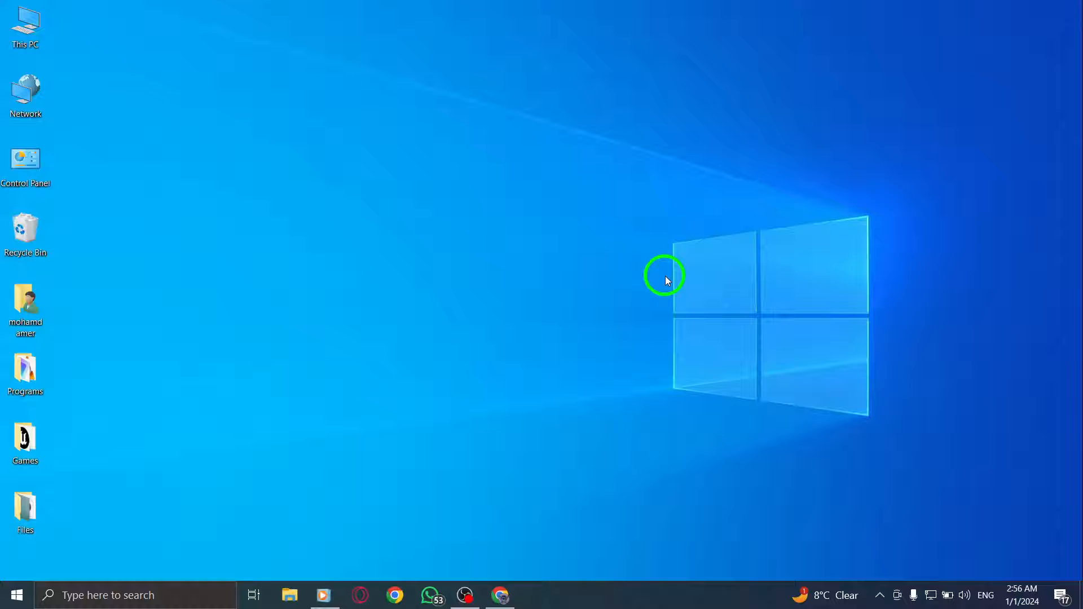
pyautogui.moveTo(499, 594)
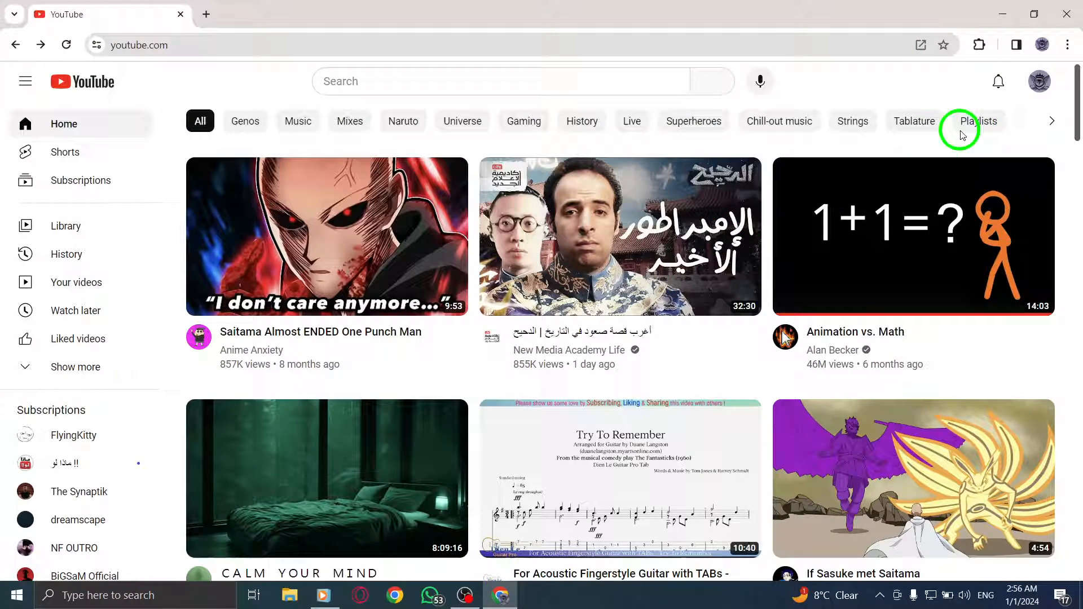
# Step: From the YouTube account menu, launch YouTube Studio
pyautogui.click(1039, 81)
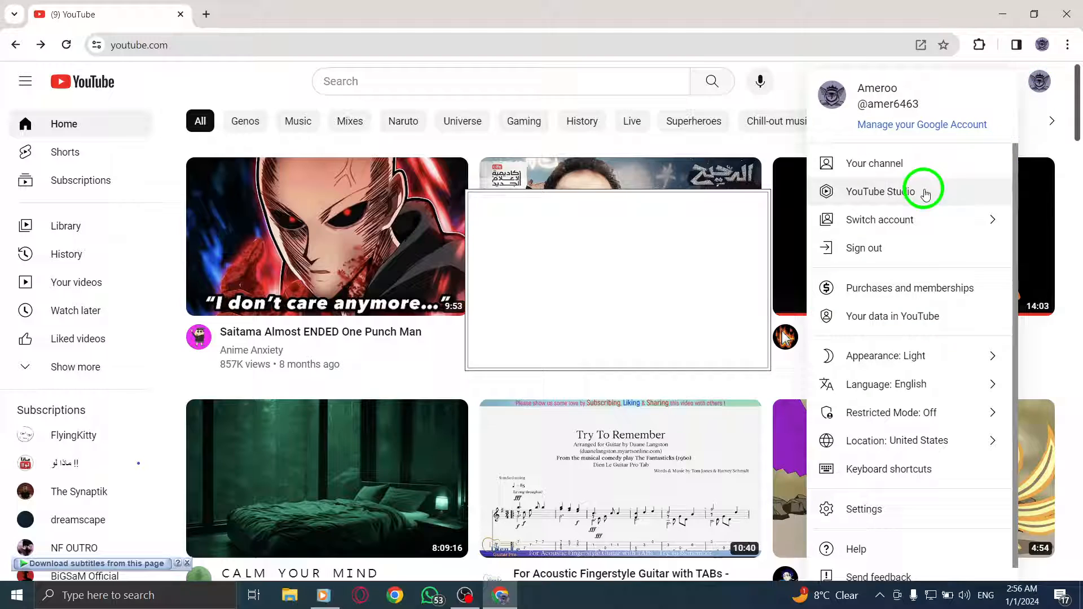
pyautogui.click(881, 191)
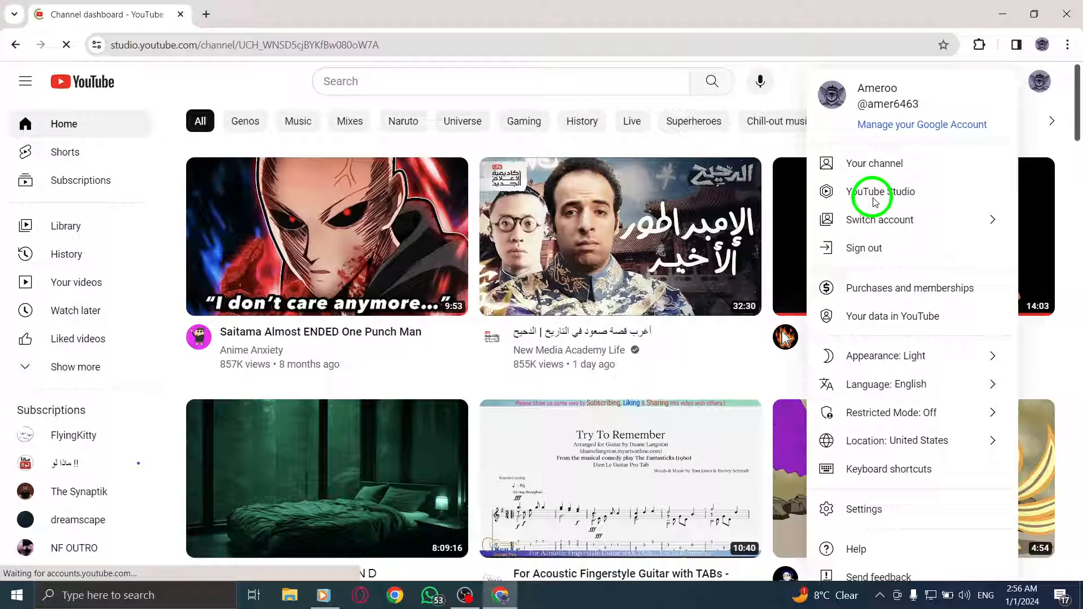
# Step: Open the Content list and the GTA:SA Online mods video's details page
pyautogui.click(883, 192)
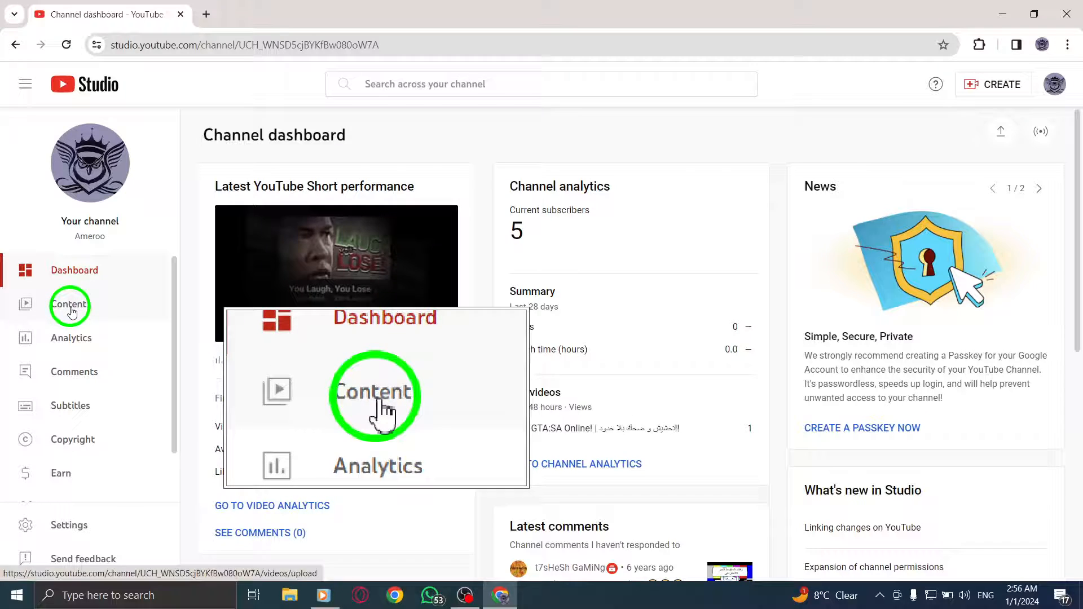
pyautogui.click(69, 305)
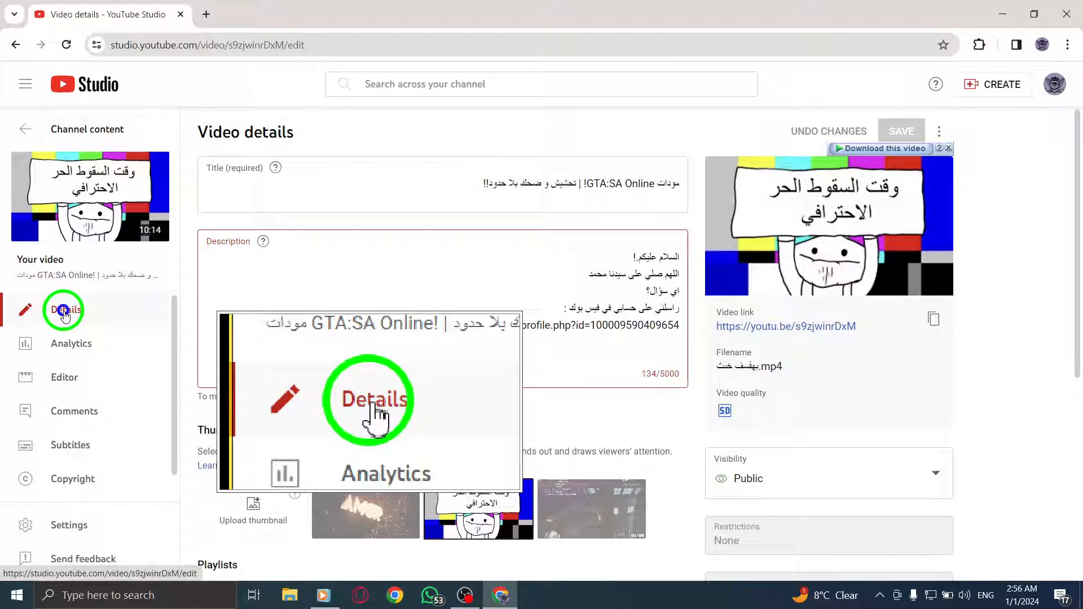
# Step: Expand and review the video's advanced settings via Show More, then return to the Dashboard
pyautogui.scroll(-3)
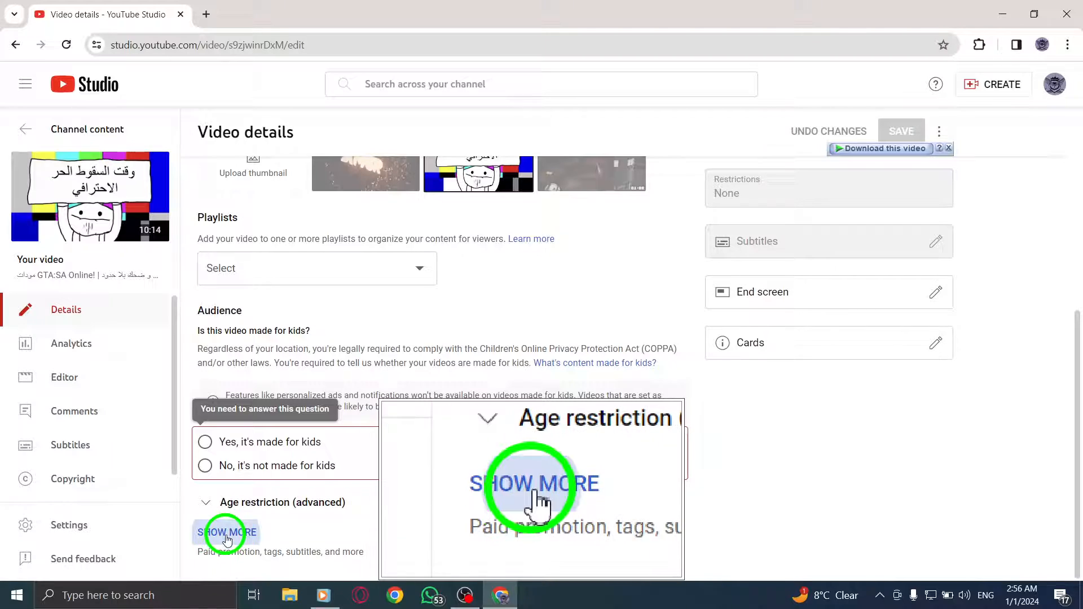
pyautogui.click(225, 533)
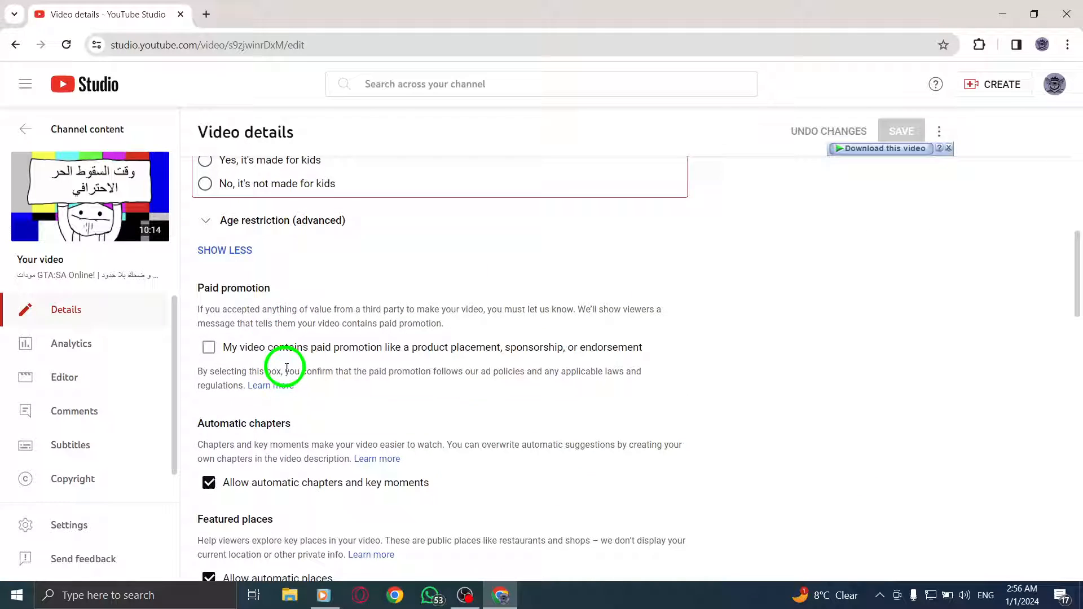
pyautogui.scroll(-3)
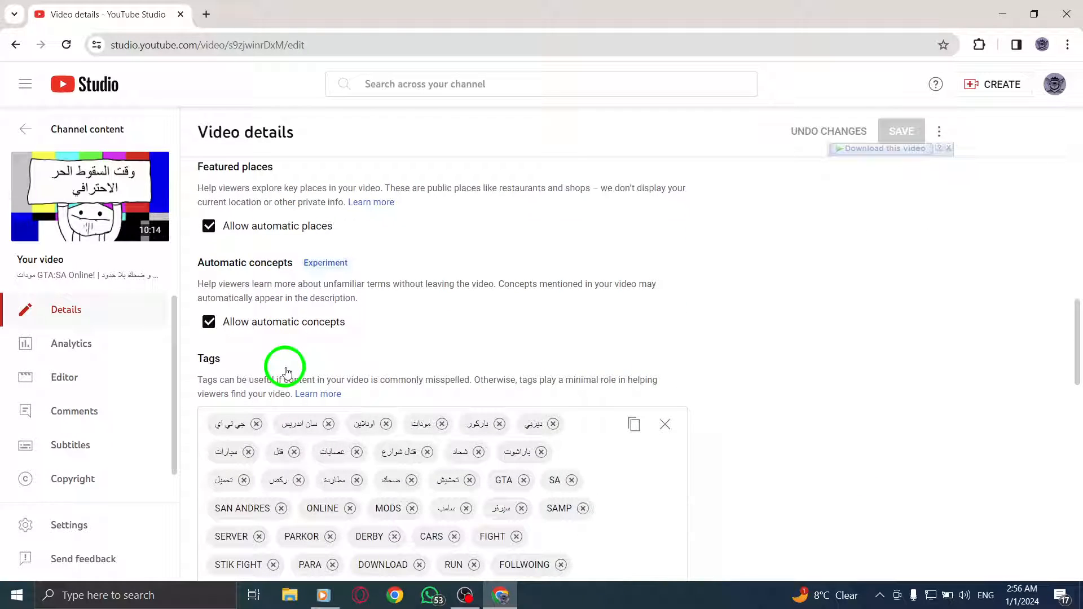
pyautogui.scroll(-3)
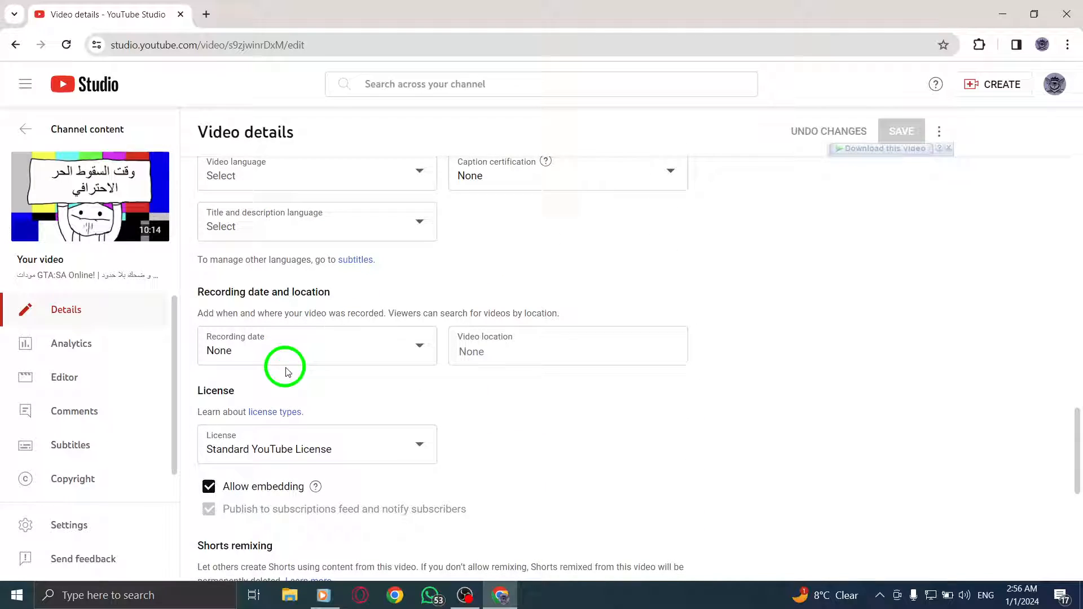
pyautogui.scroll(-3)
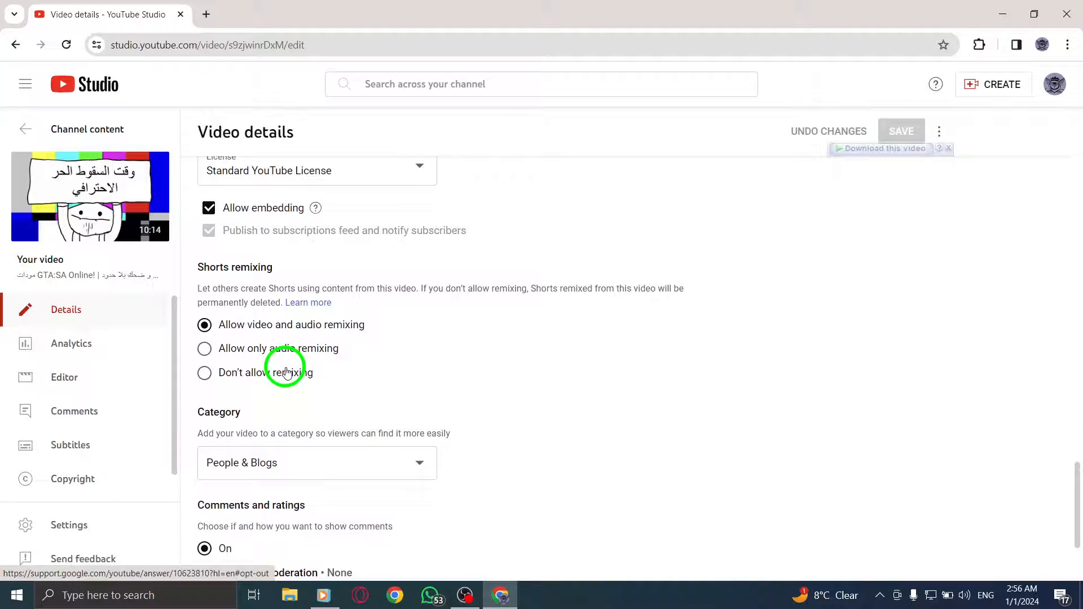
pyautogui.scroll(-3)
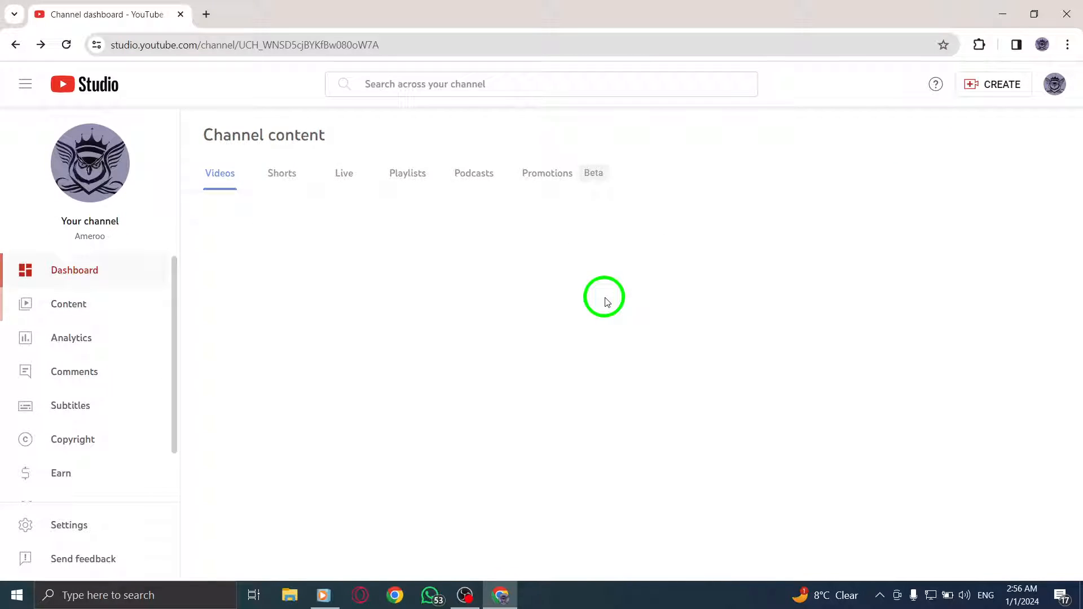
pyautogui.click(74, 270)
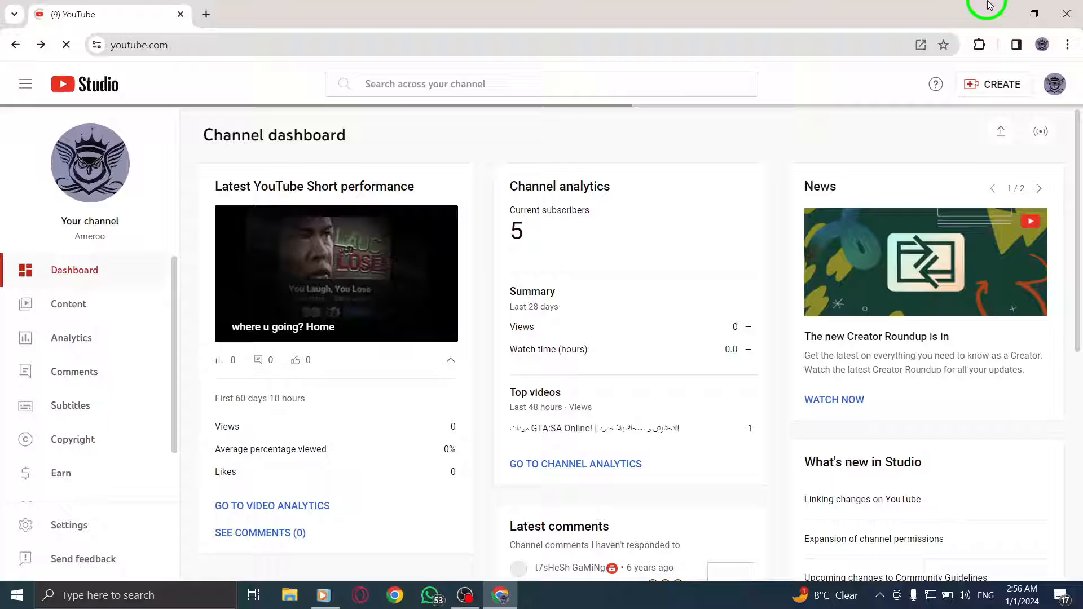